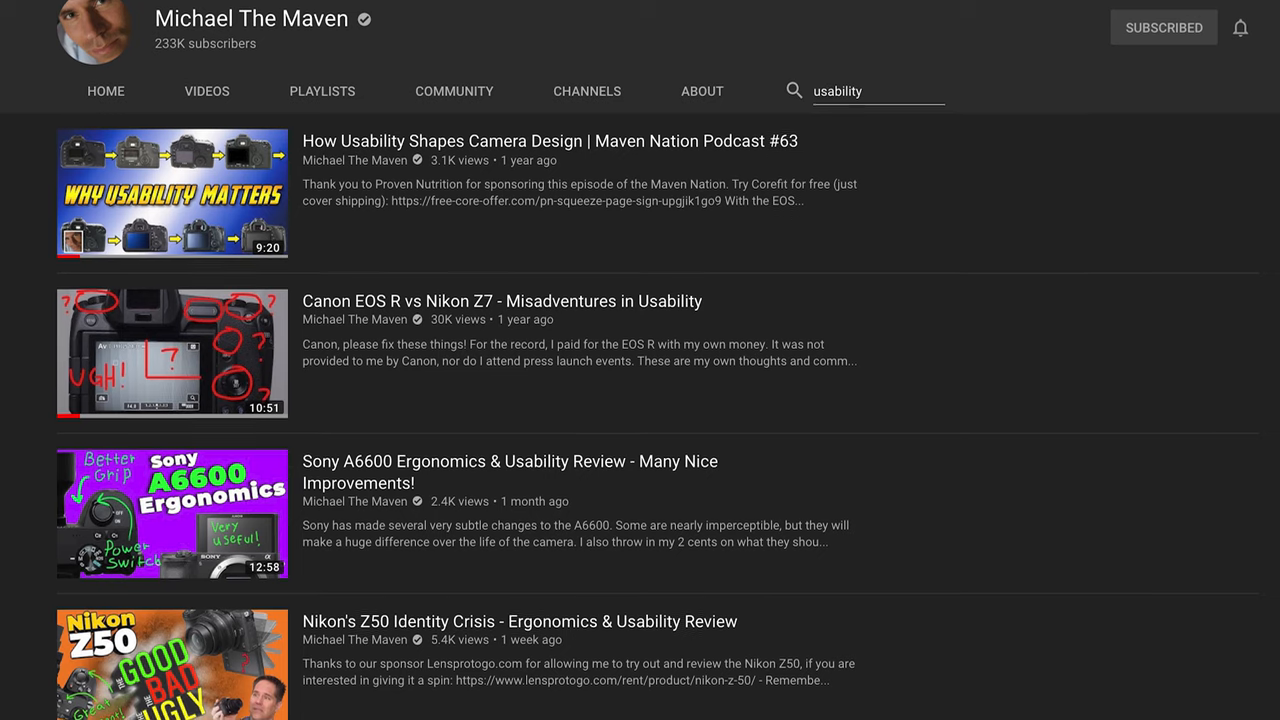
scroll(down, 3)
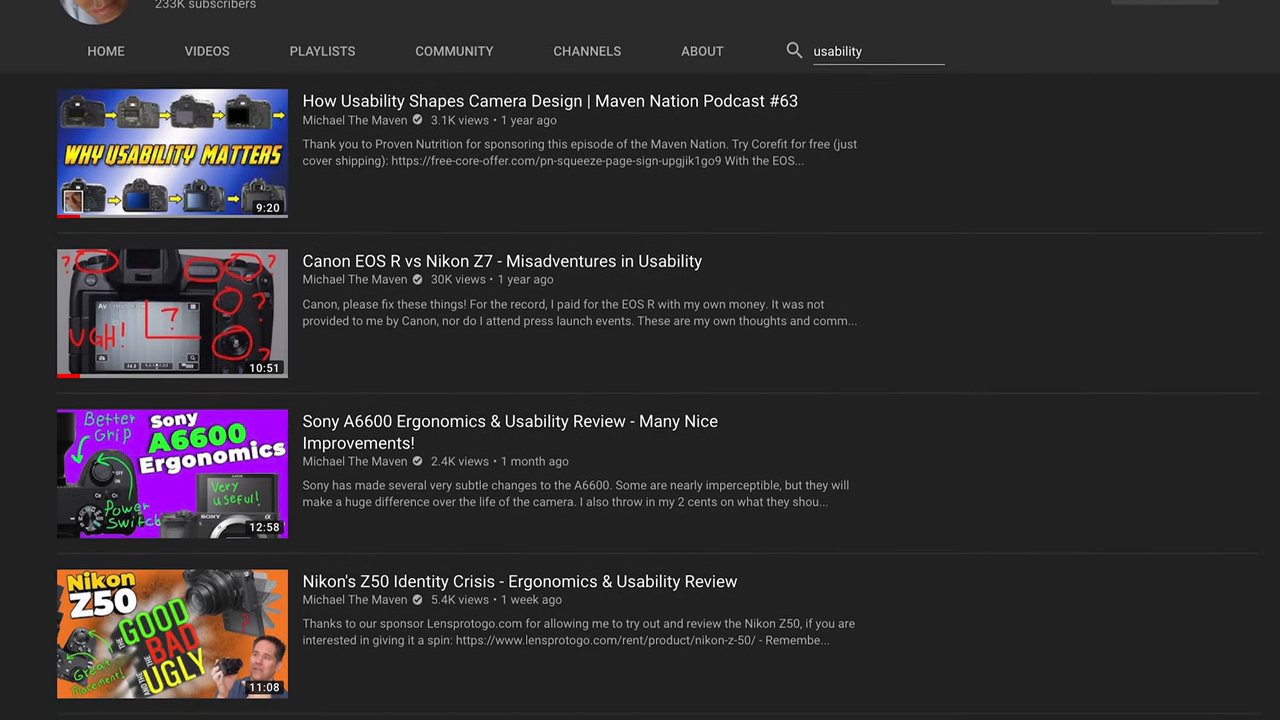
scroll(down, 3)
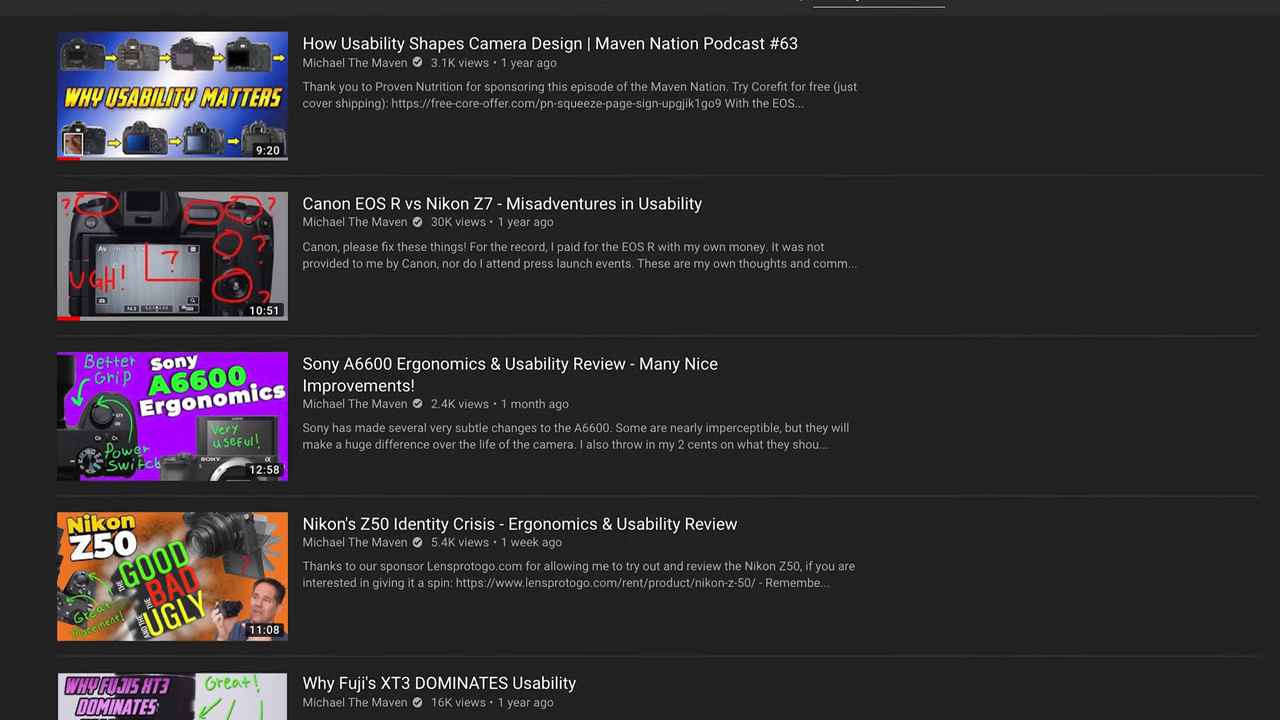
scroll(down, 3)
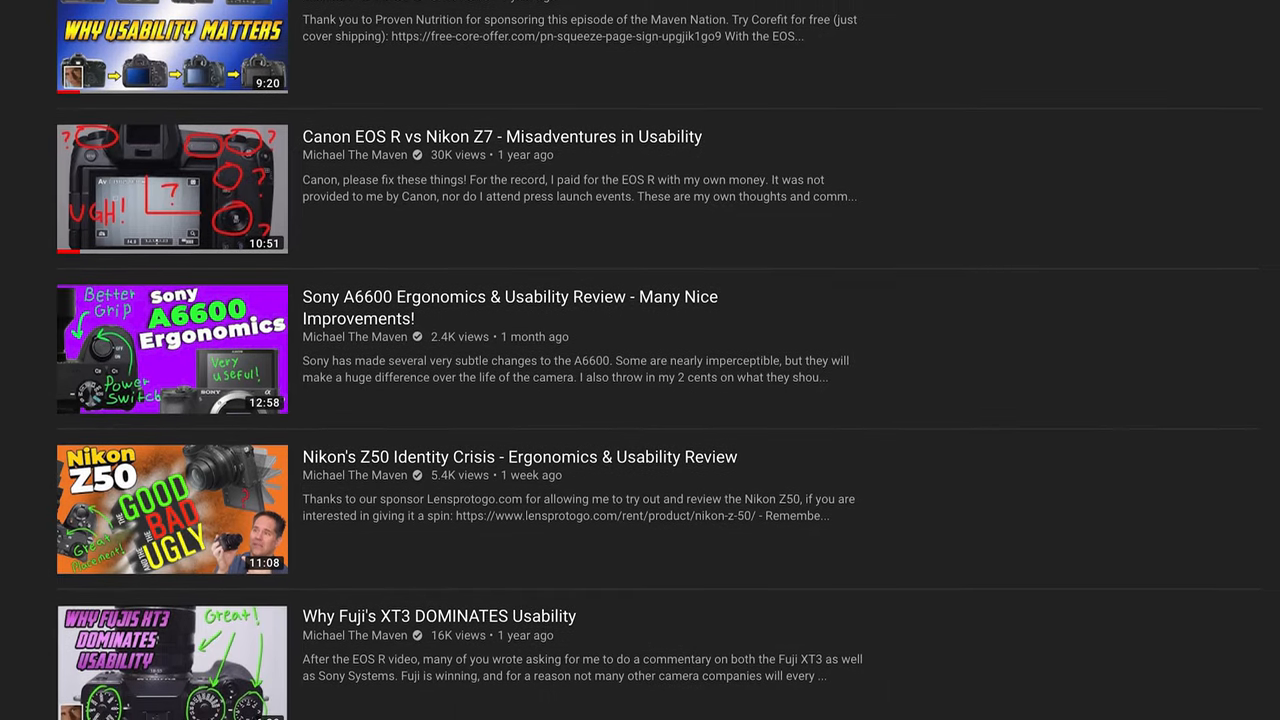
scroll(down, 3)
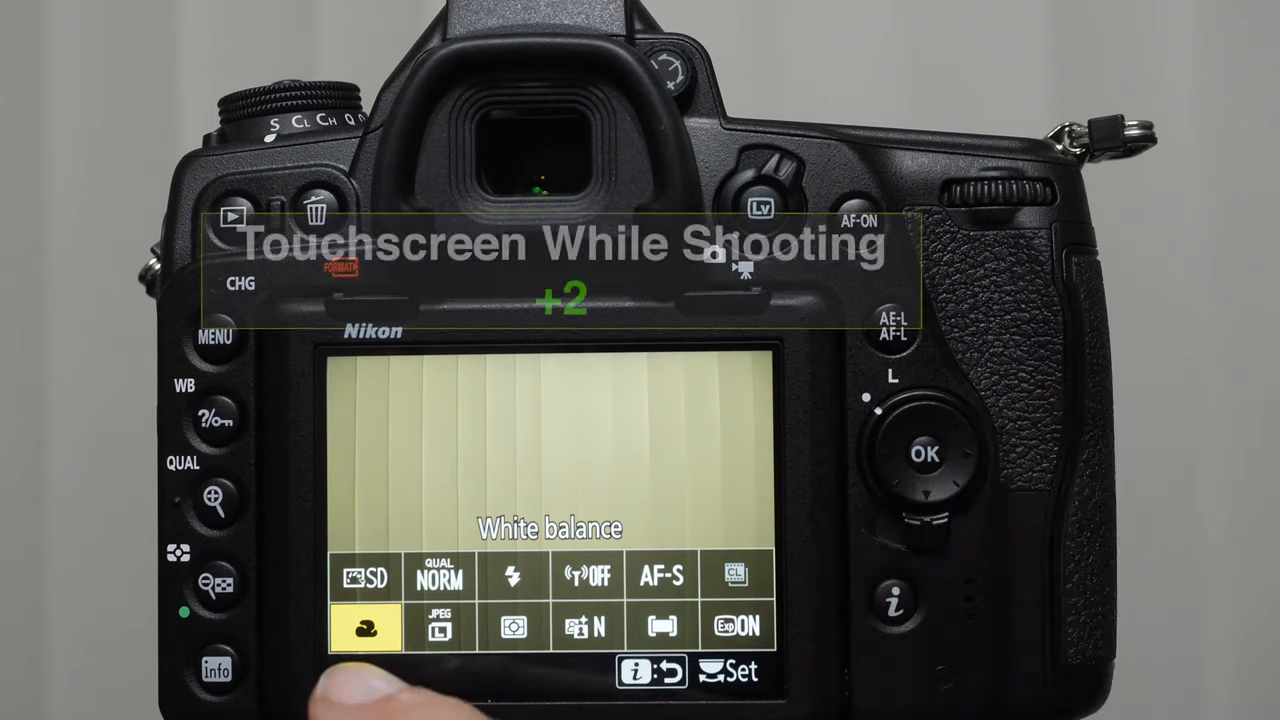
click(368, 636)
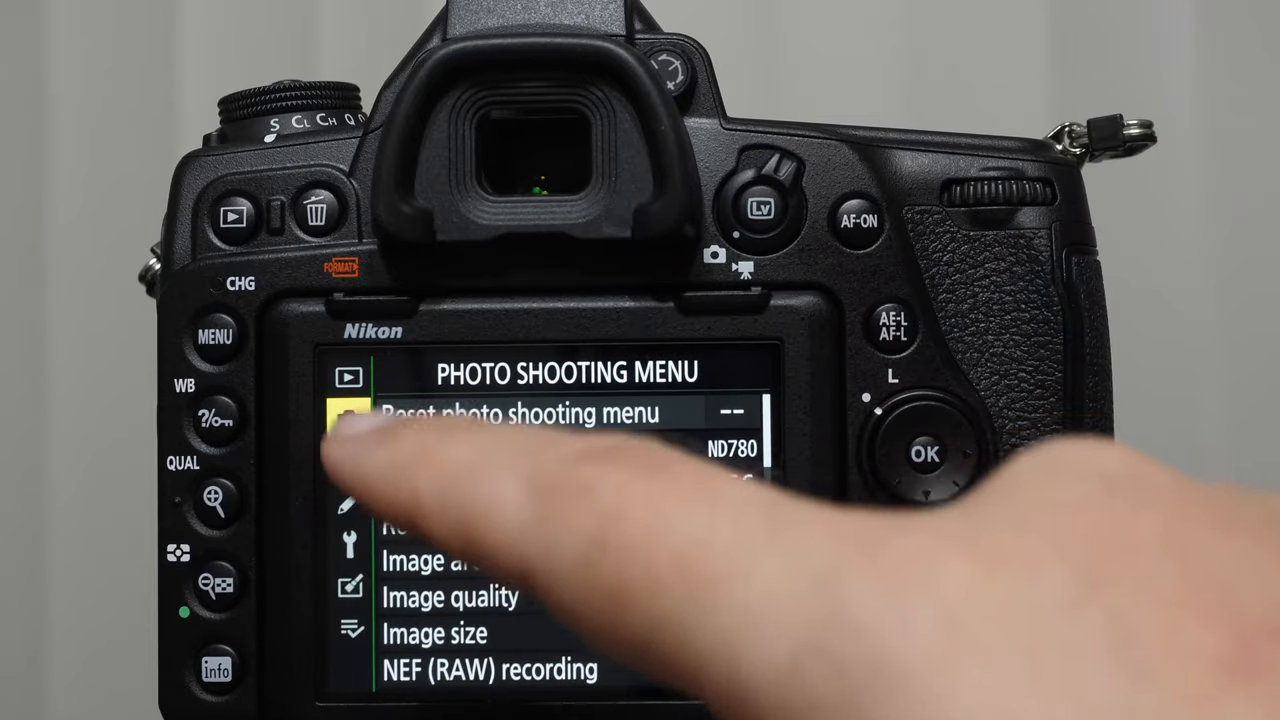
click(344, 376)
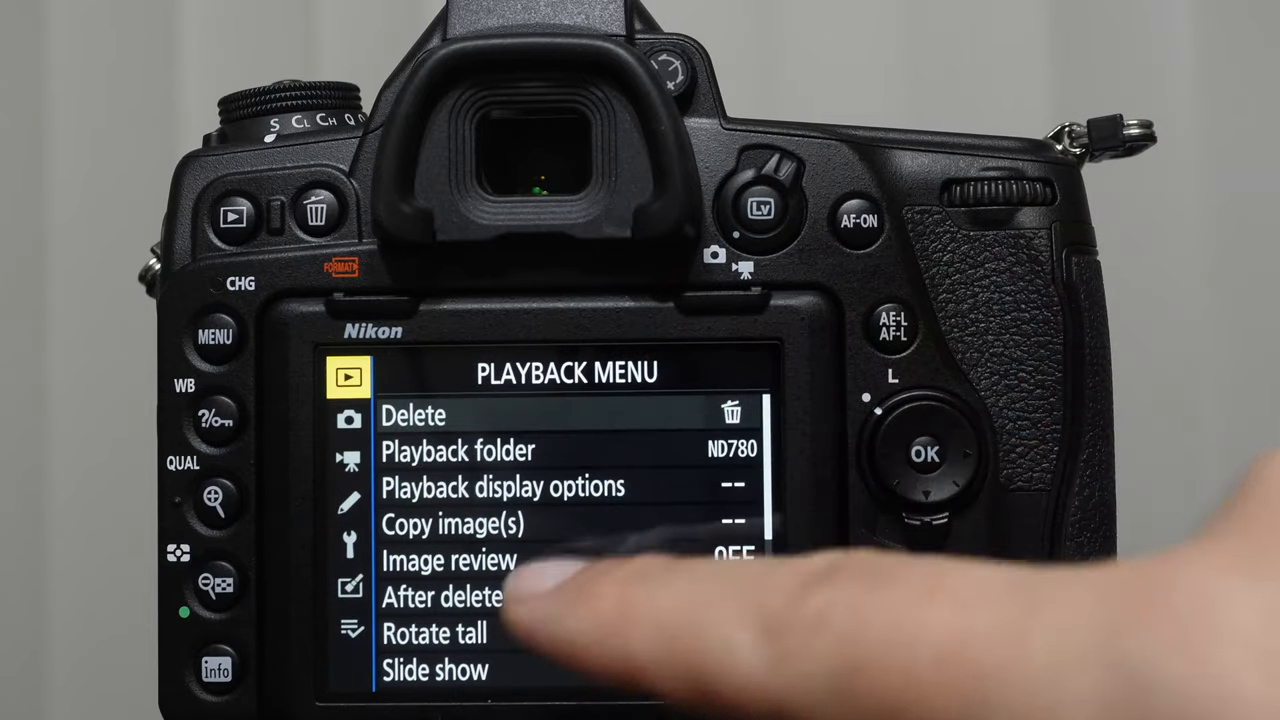